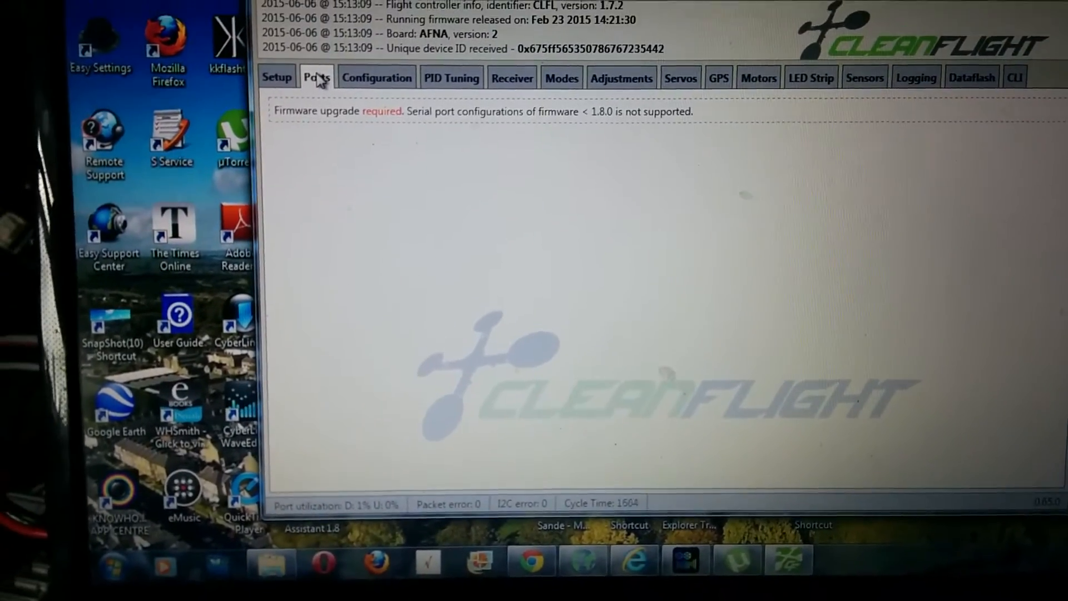
Show the board configuration with the Quad X mixer and motor throttle limits
click(375, 105)
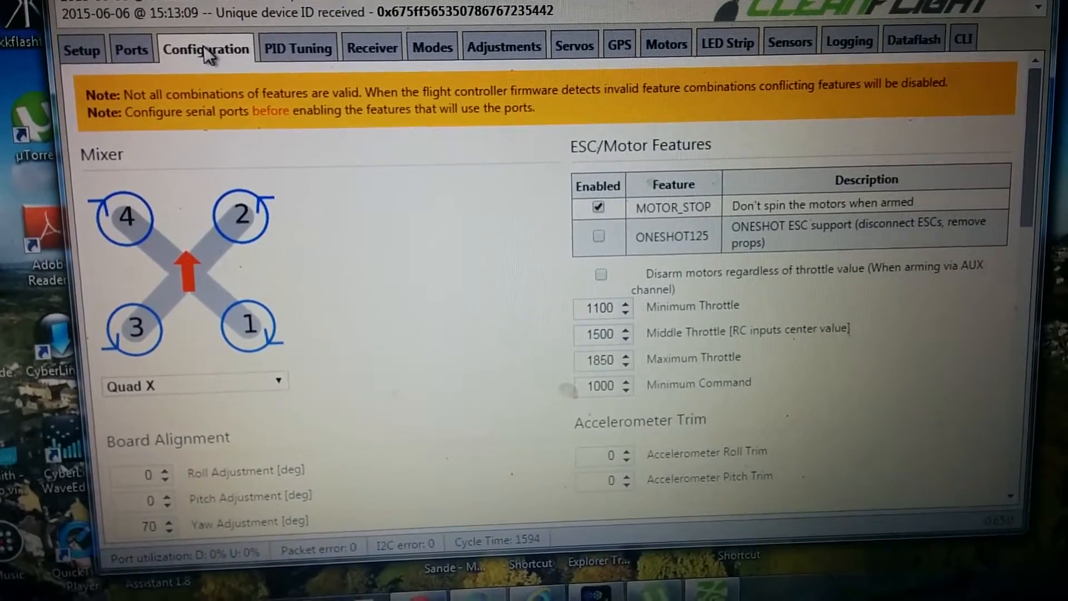
Show the MultiWii (rewrite) PID values for roll, pitch and yaw
click(297, 49)
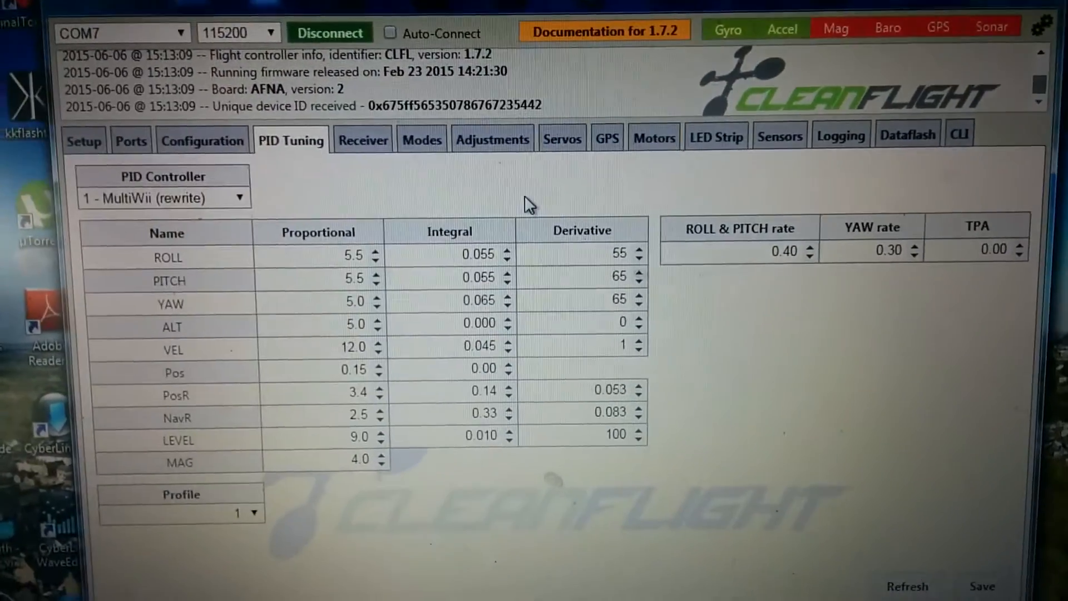
Scroll down while the receiver page waits for data from the board
scroll(down, 3)
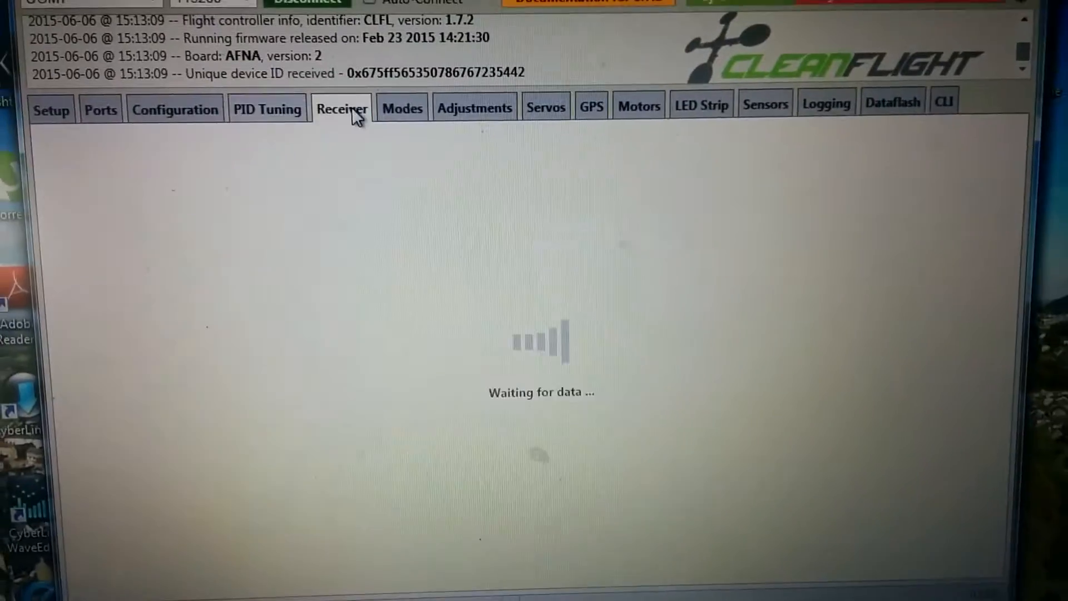
Check the receiver channels at 1500, then view ARM on AUX 1 (1300–2025)
click(342, 108)
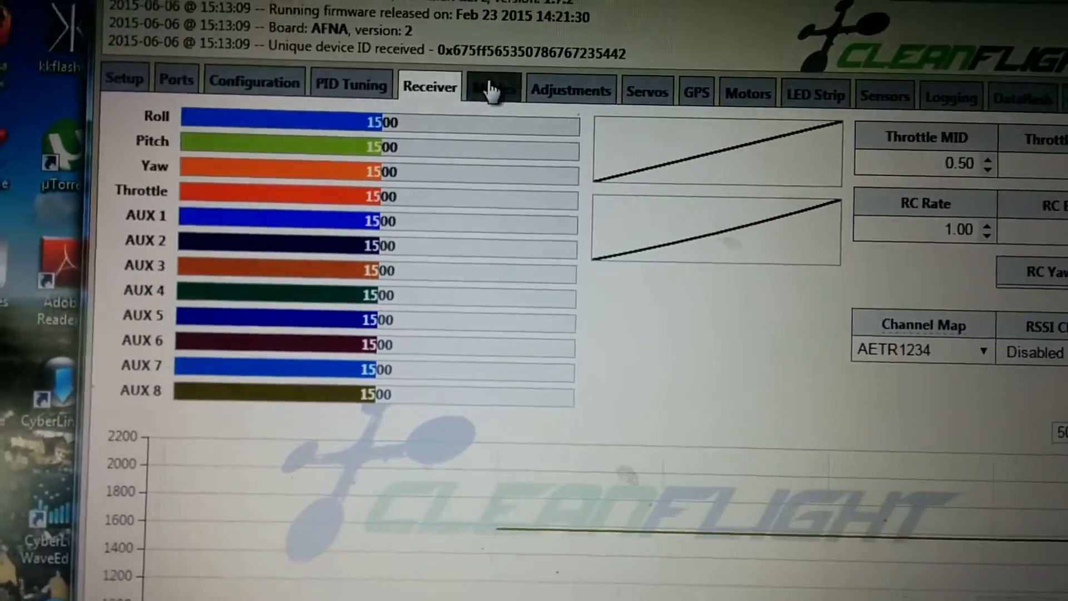
click(493, 87)
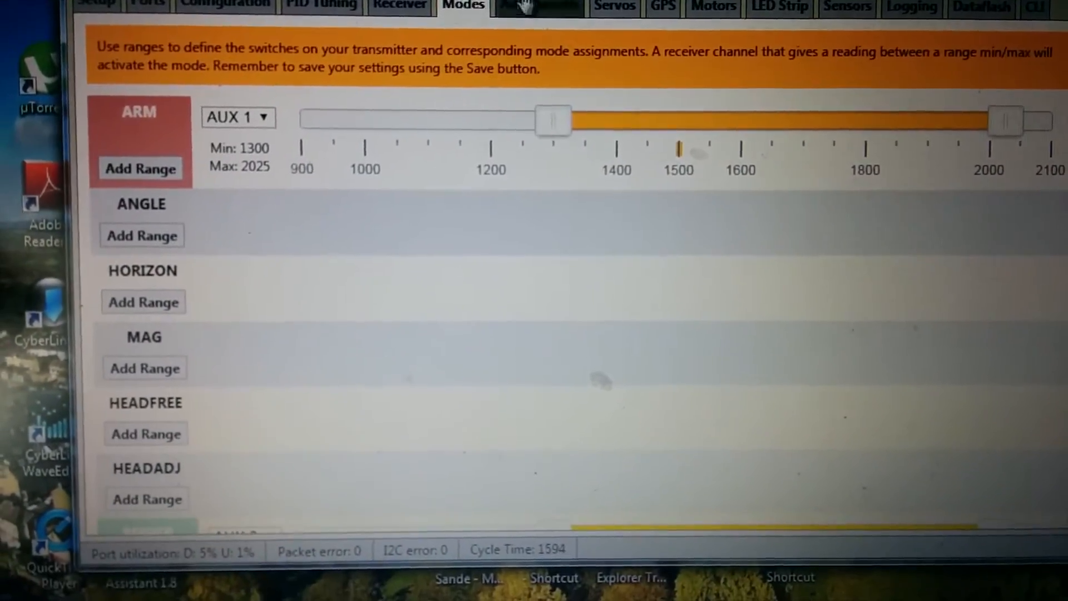
Enter CLI mode and begin typing 'dum' for the dump command
click(536, 5)
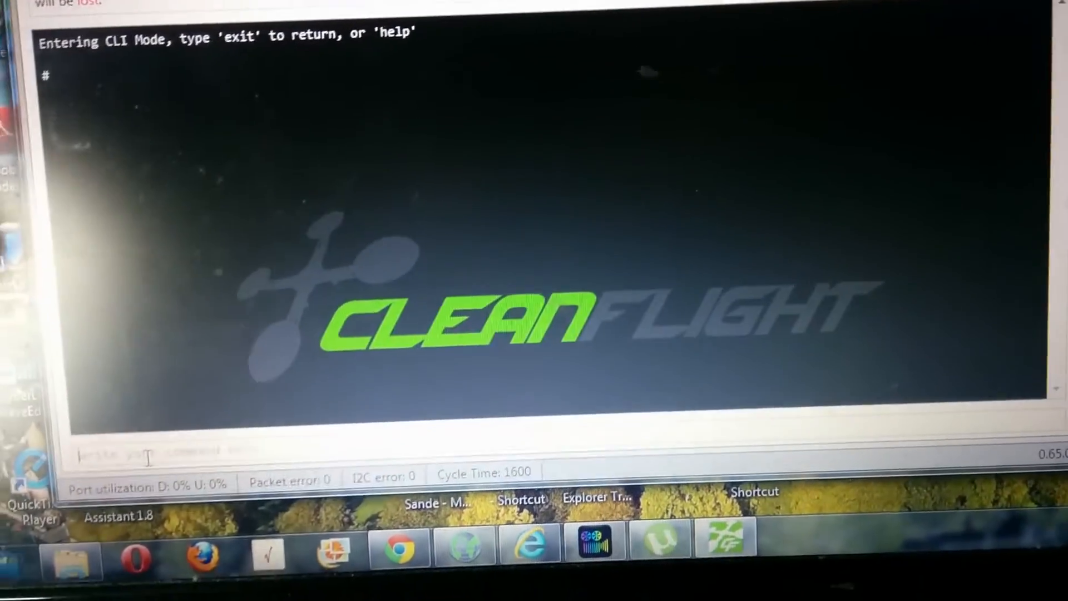
text(dum)
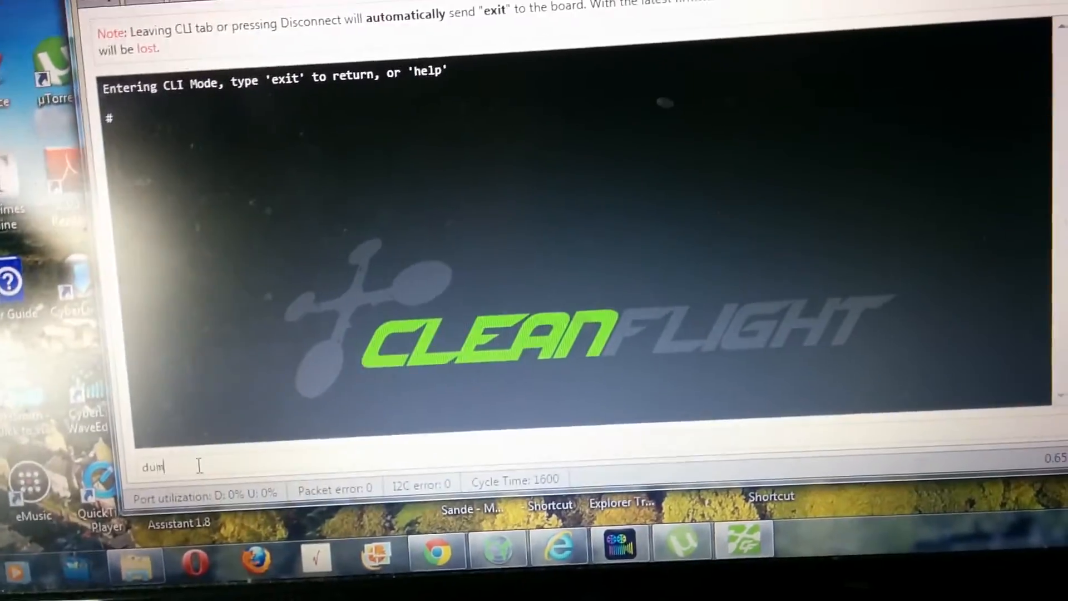